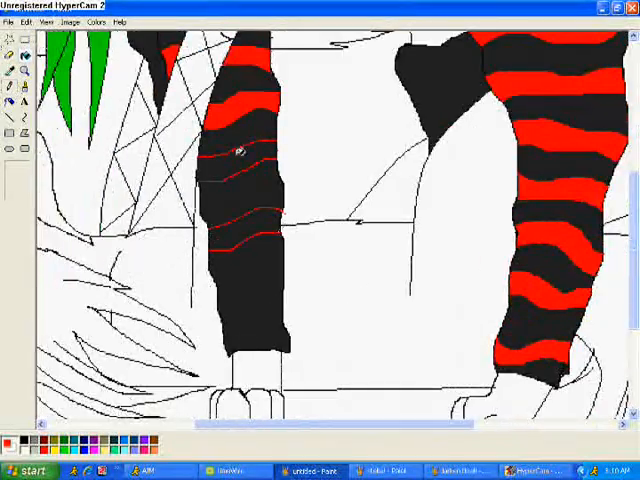
Step: Fill both stockings with alternating red and black stripes down to the feet
scroll(down, 3)
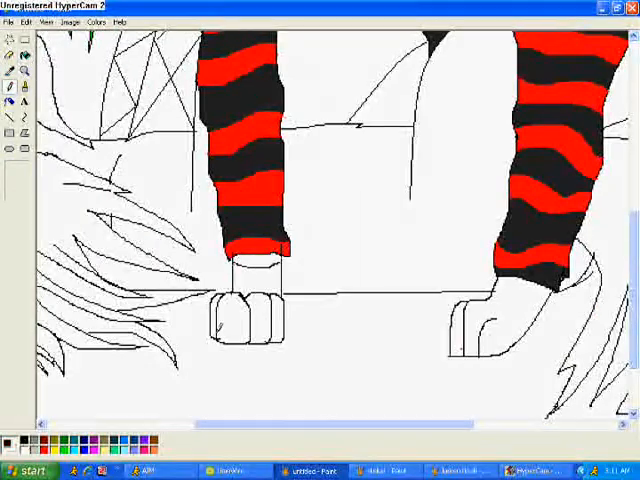
click(244, 310)
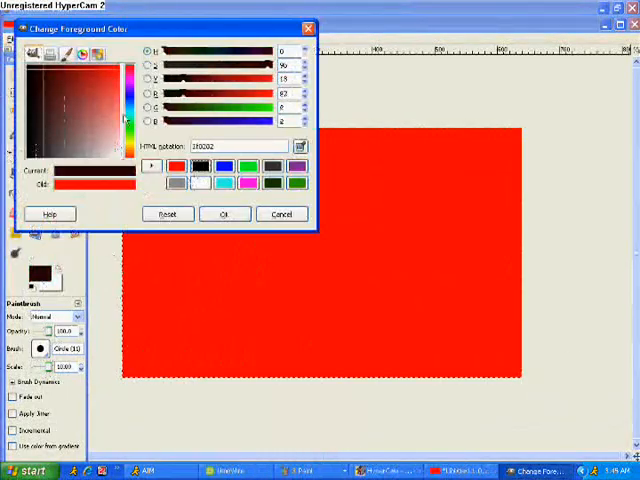
Step: Enlarge the pink heart picture via Stretch/Skew and place it behind the green-haired character
click(224, 214)
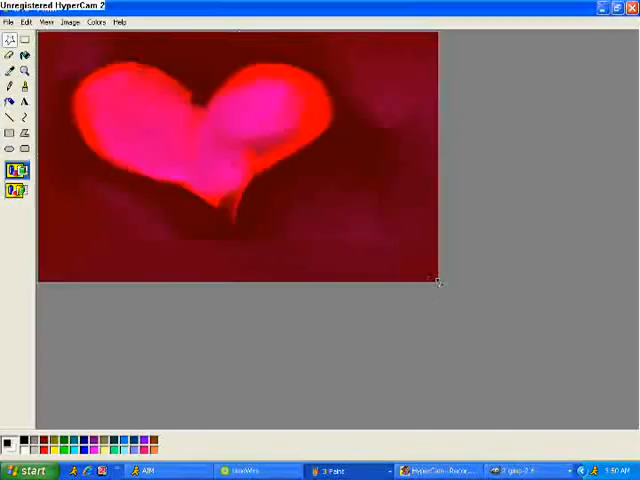
click(68, 22)
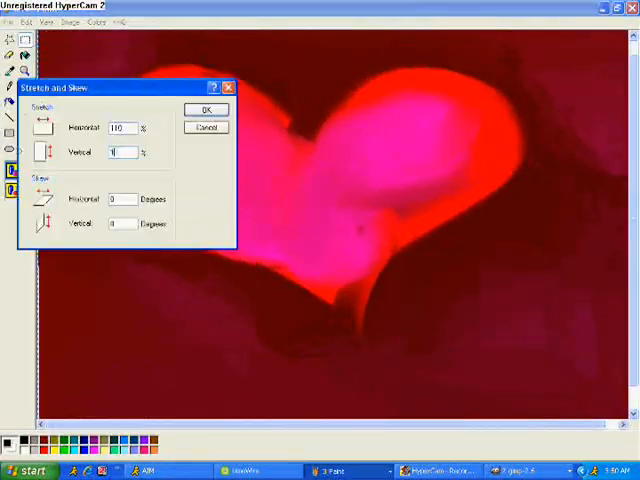
click(206, 108)
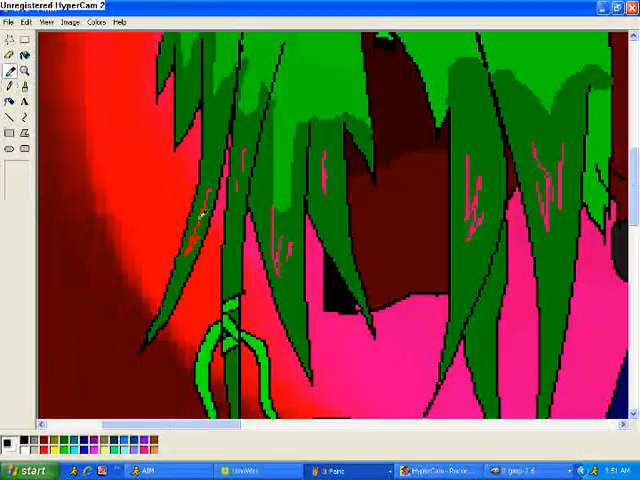